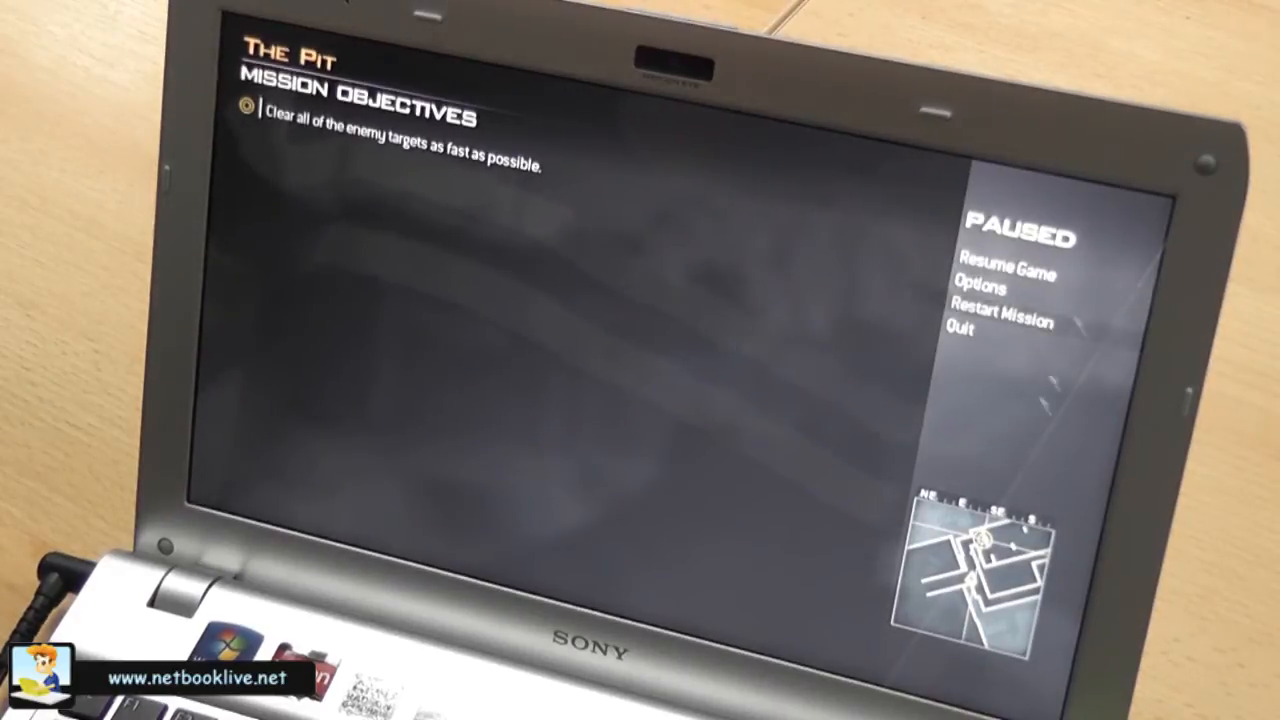
{"action": "left_click", "coordinate": [958, 328]}
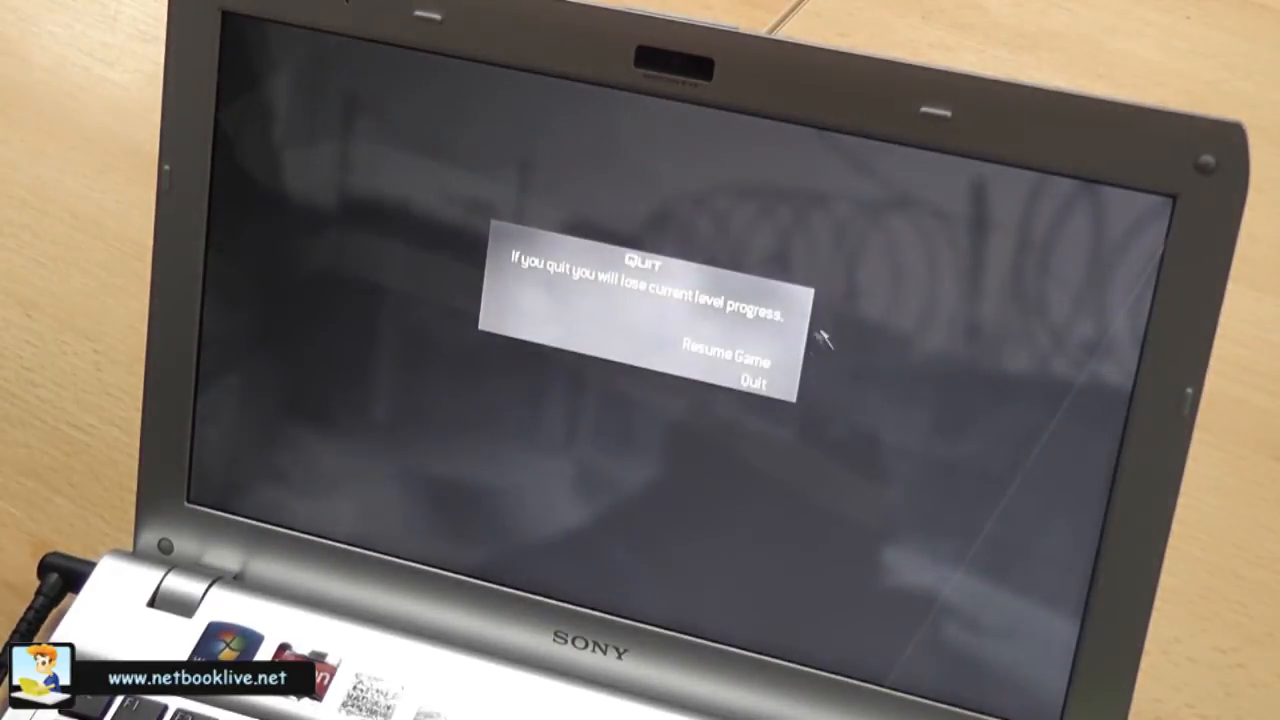